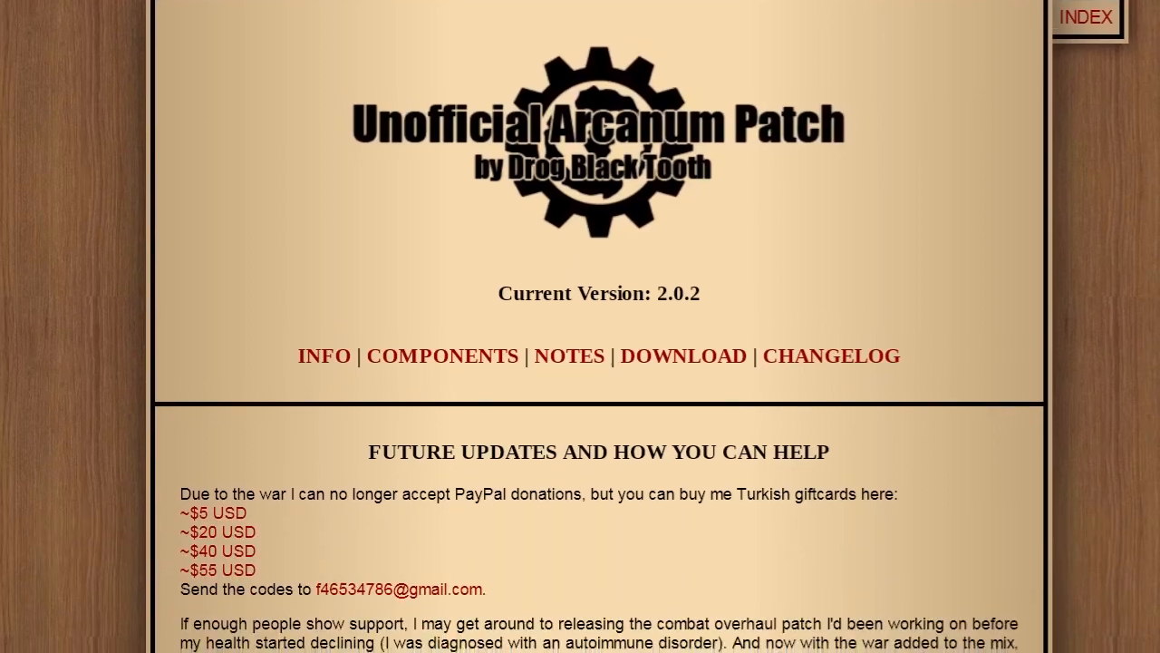
Scroll the Unofficial Arcanum Patch page down to its Components section.
scroll(down, 3)
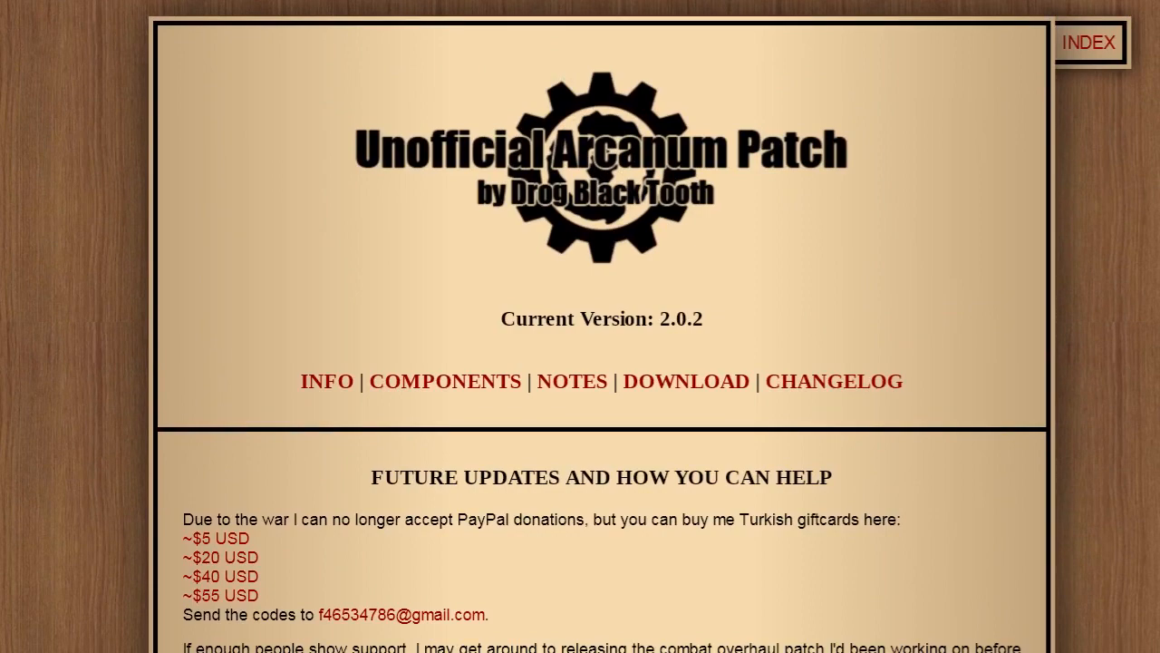
scroll(down, 3)
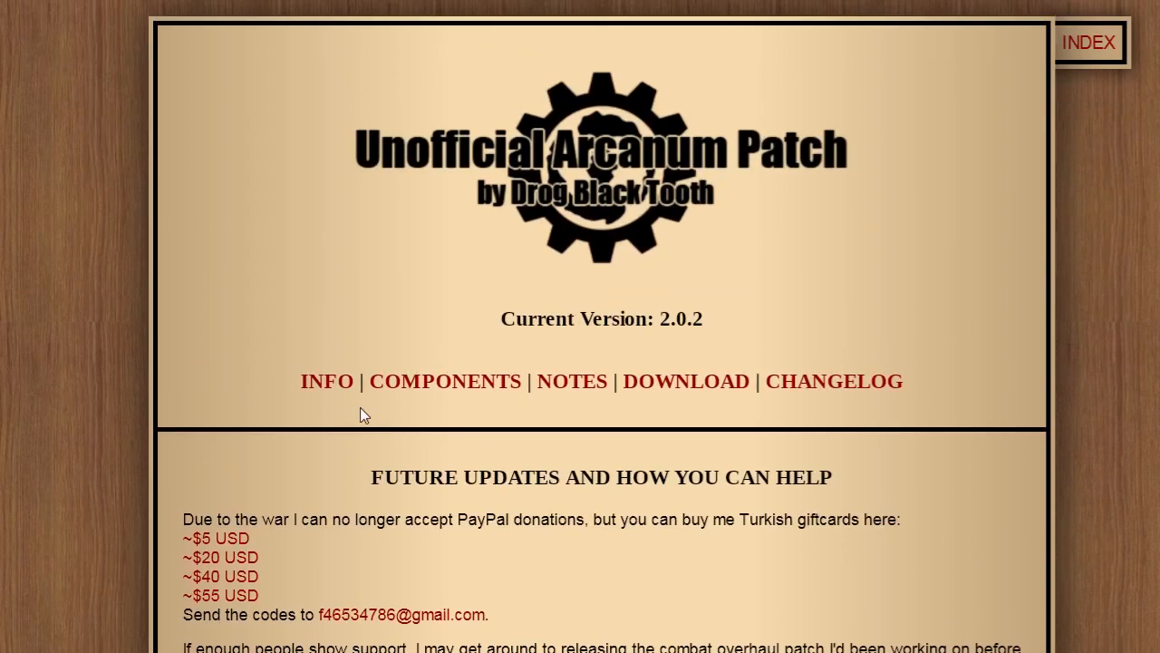
scroll(down, 3)
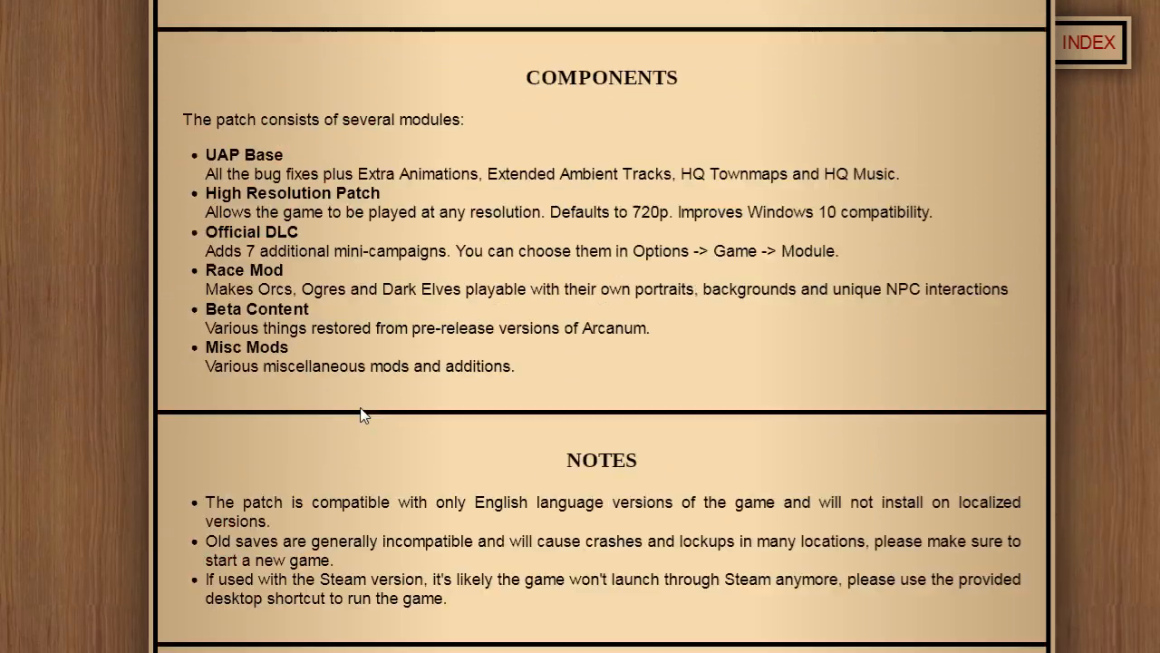
Download and launch the Unofficial Arcanum Patch 2.0.2 installer from the site.
scroll(down, 3)
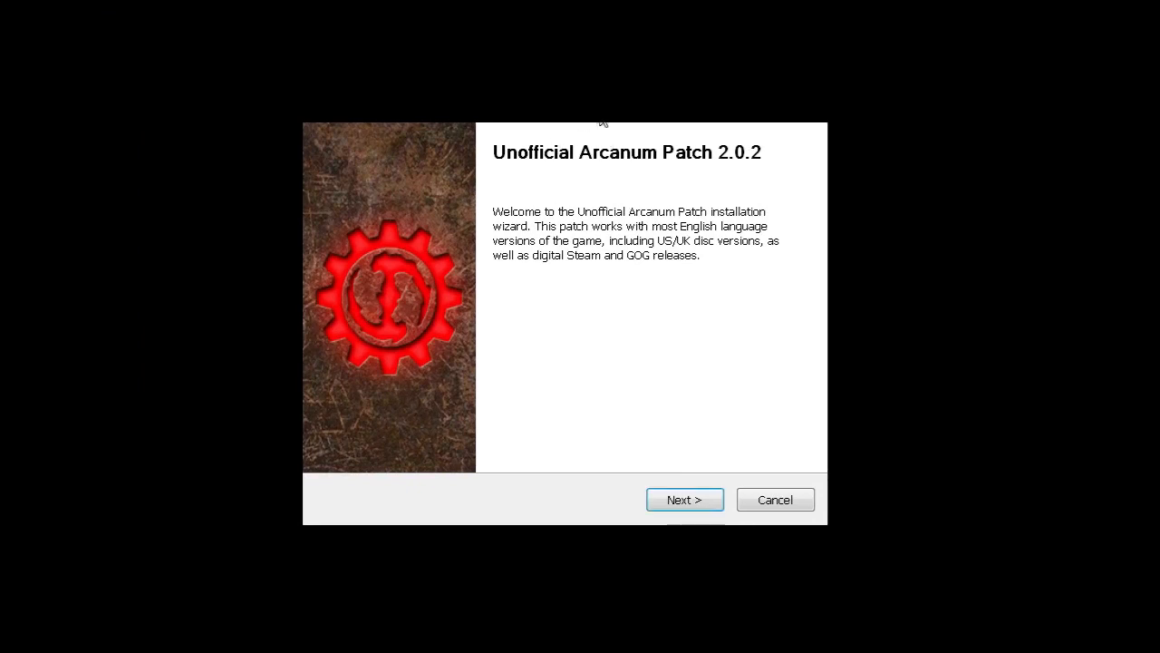
mouse_move(616, 351)
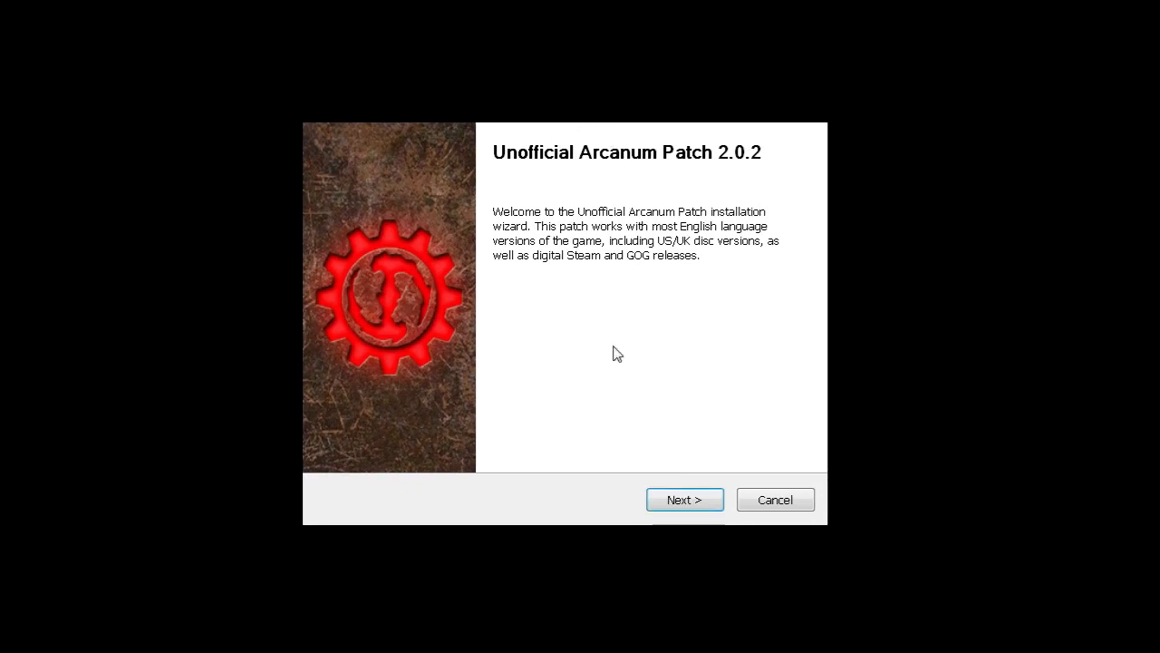
Advance past the welcome and Choose Install Location pages to Choose Components.
click(685, 500)
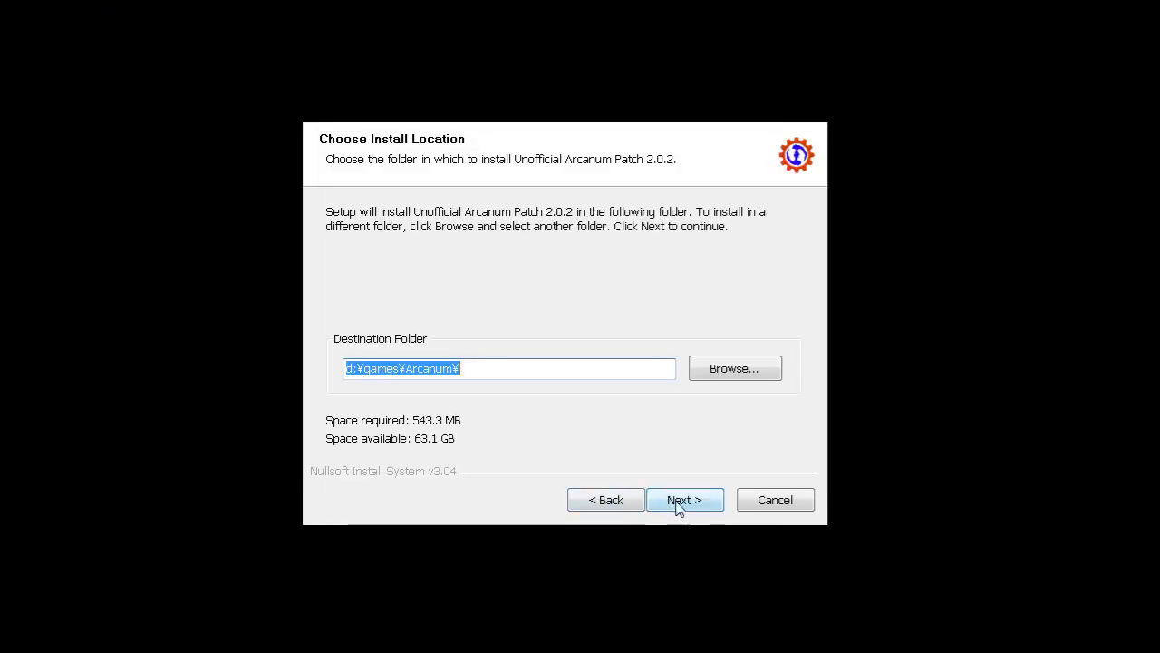
click(685, 500)
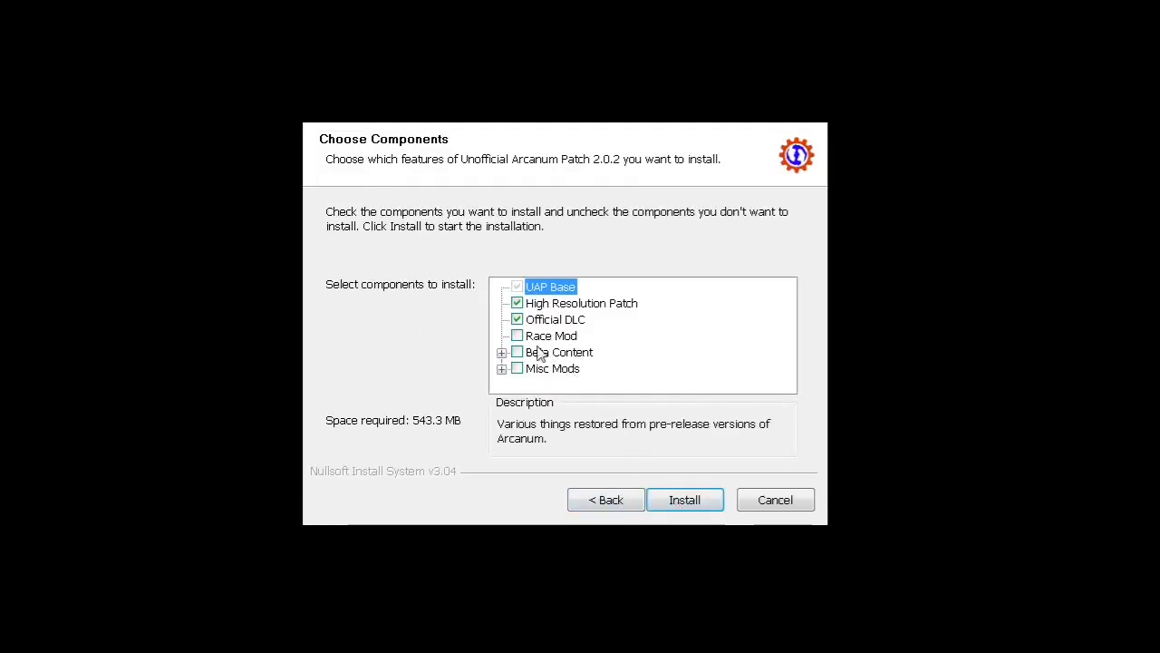
Tick Race Mod, Beta FG, Beta FM and other Beta Content items except Beta IOD Portal, plus Misc Mods.
click(517, 335)
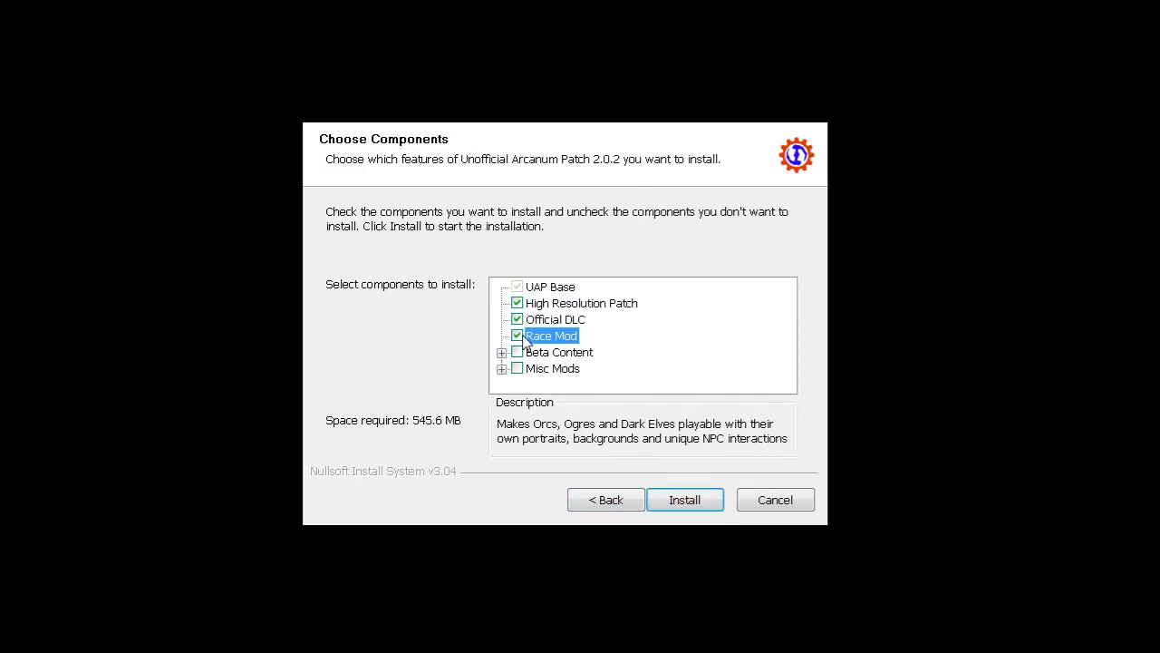
mouse_move(497, 352)
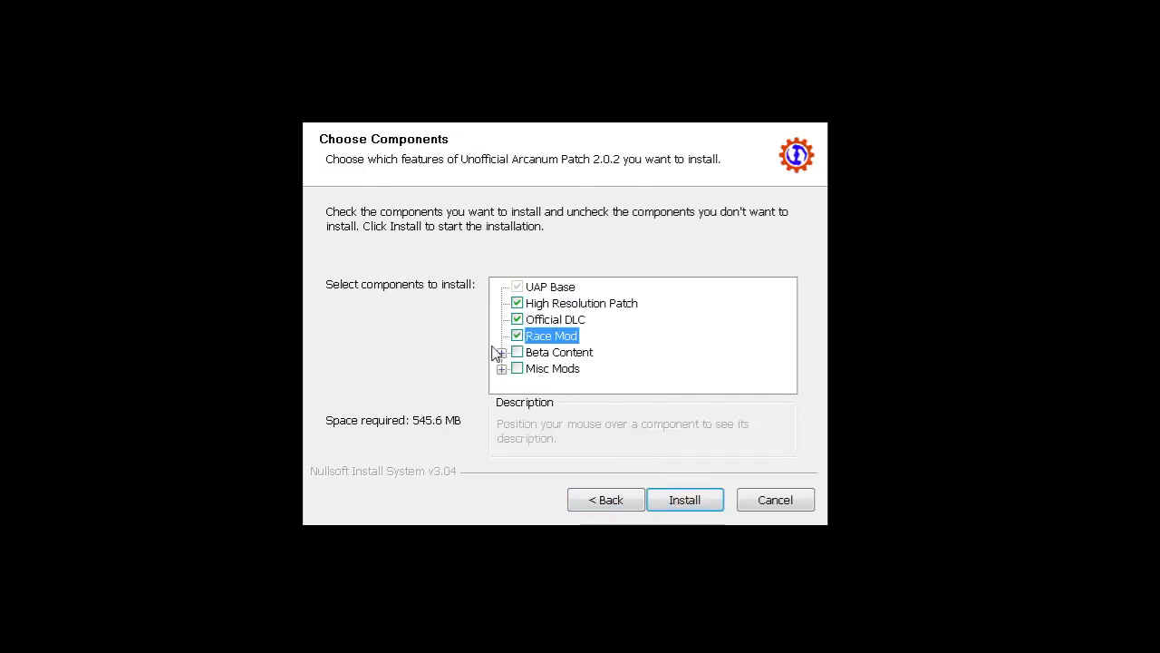
click(500, 335)
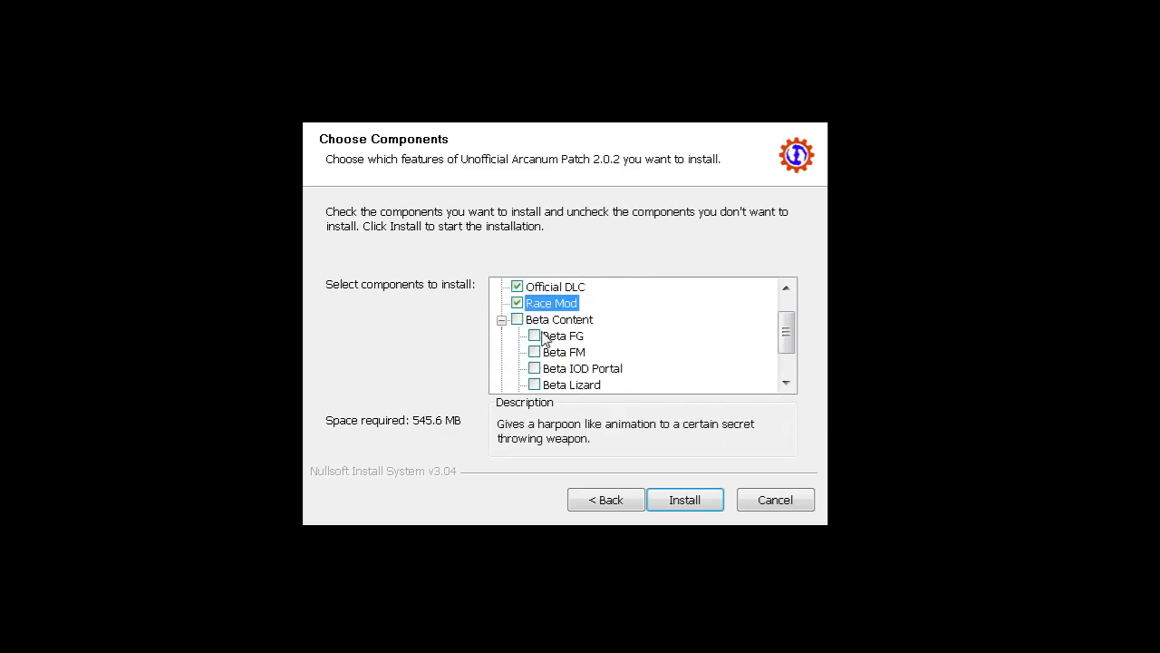
click(517, 335)
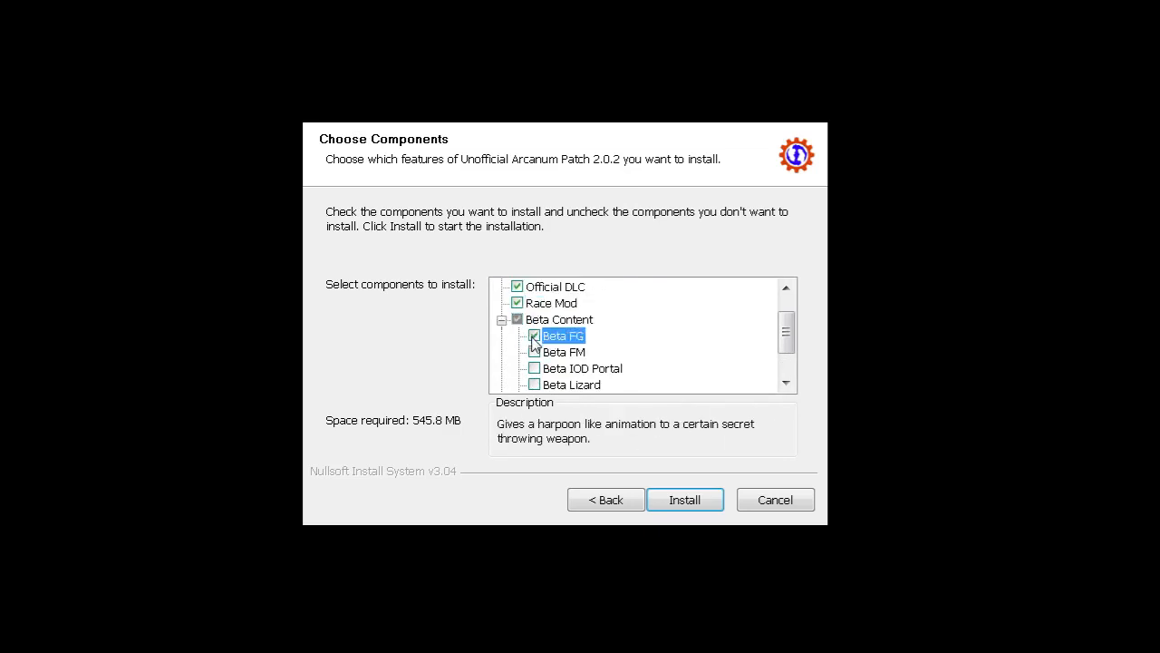
click(533, 351)
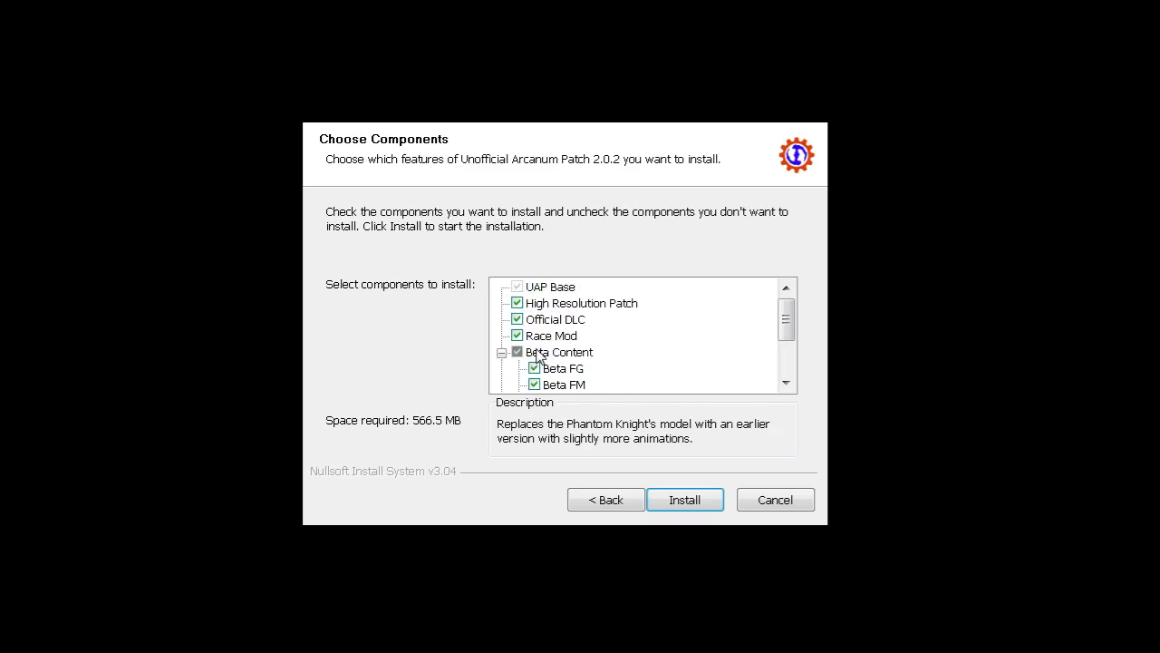
click(580, 384)
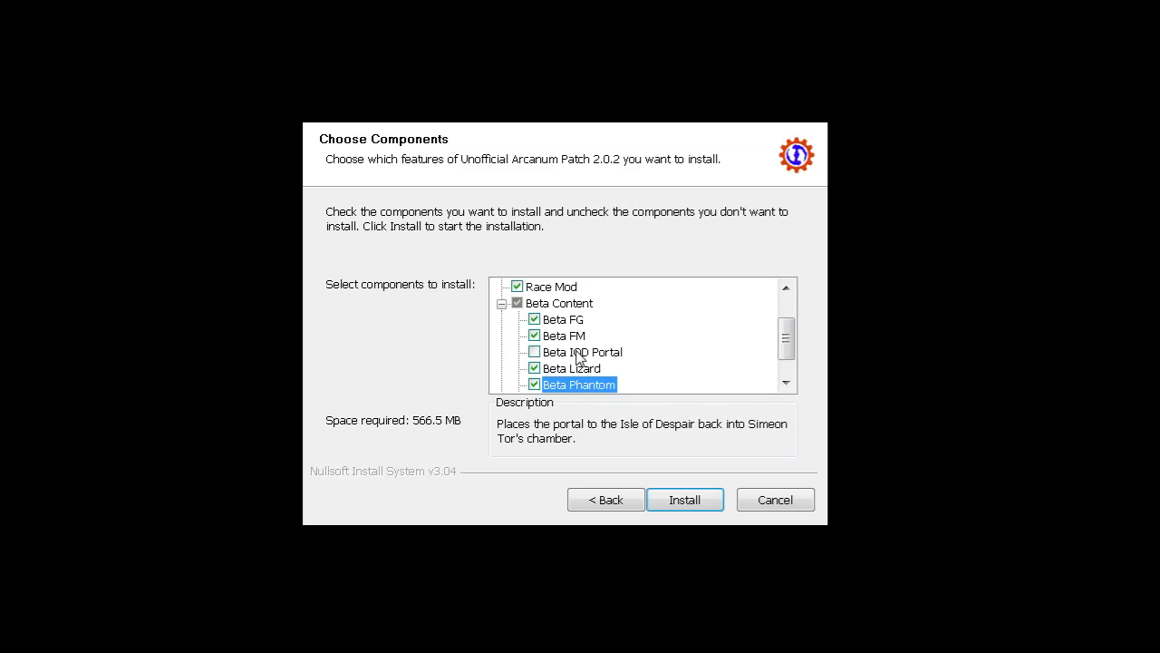
scroll(down, 3)
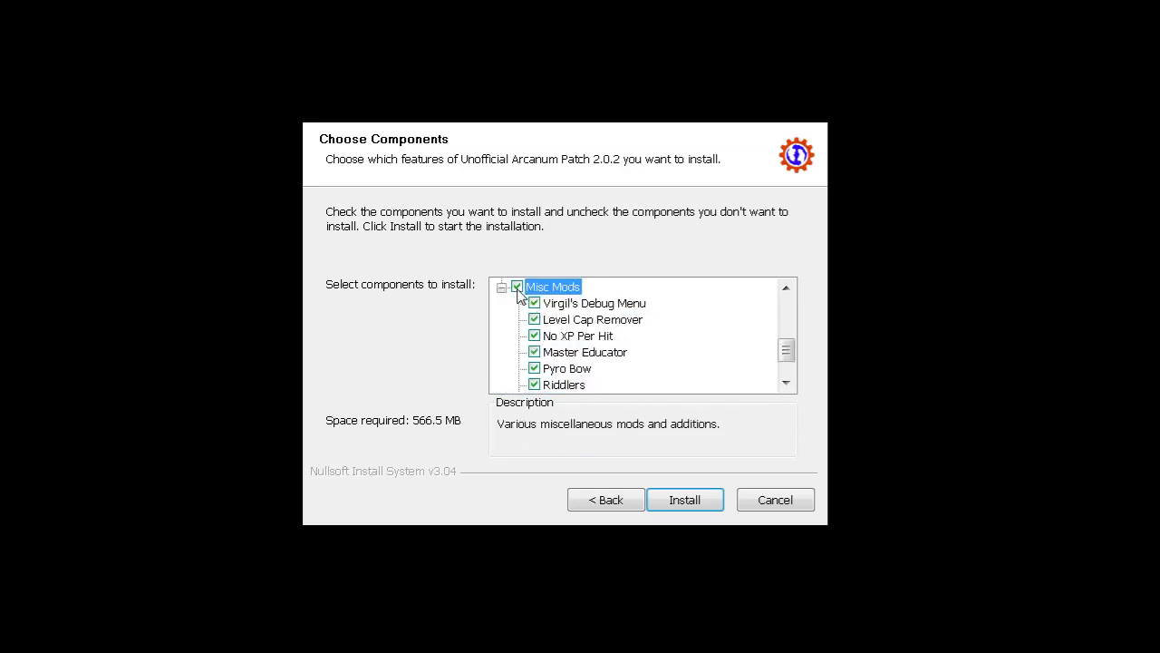
Clear Misc Mods, then tick Virgil's Debug Menu, No XP Per Hit, Master Educator and Pyro Bow.
click(517, 287)
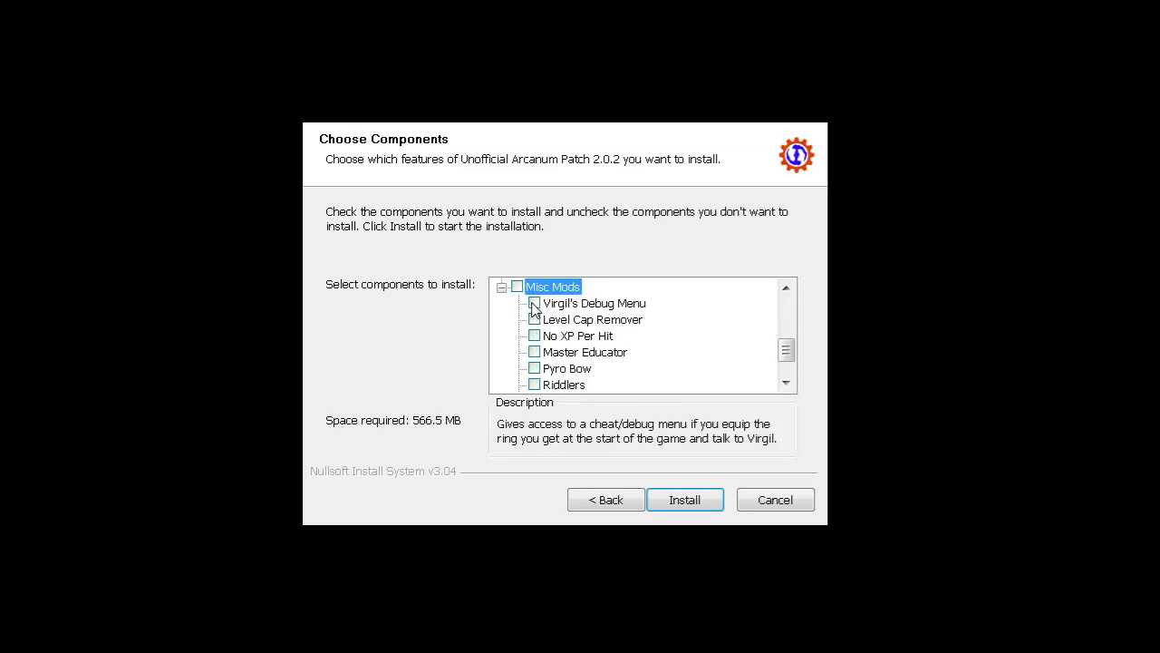
click(533, 302)
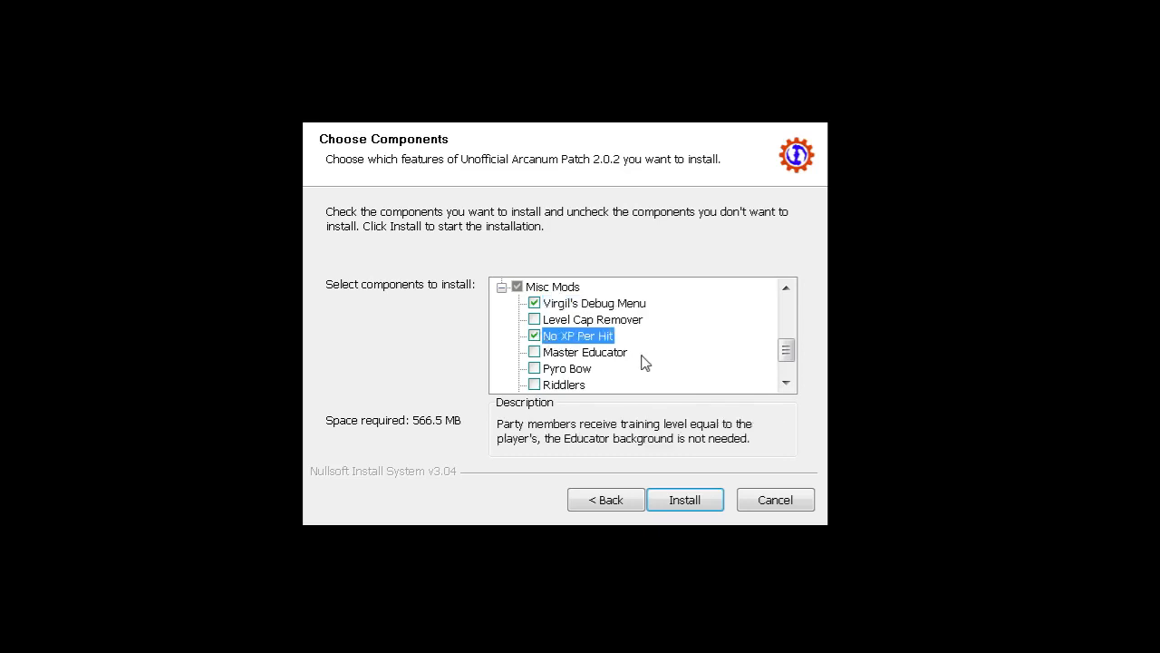
mouse_move(565, 356)
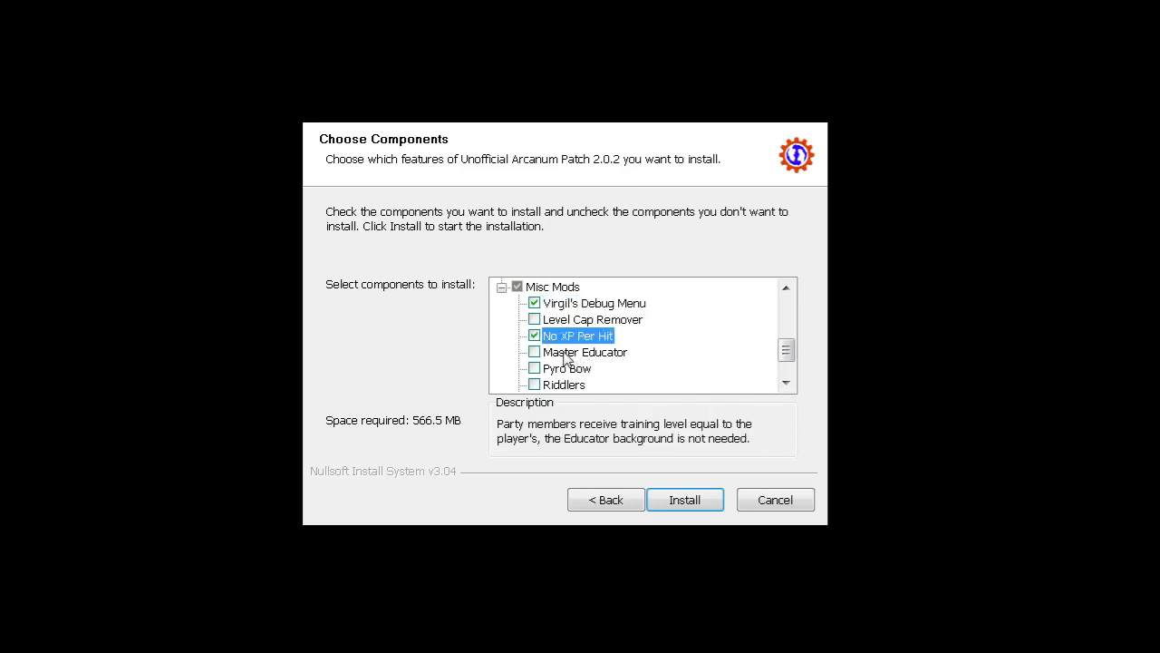
click(584, 352)
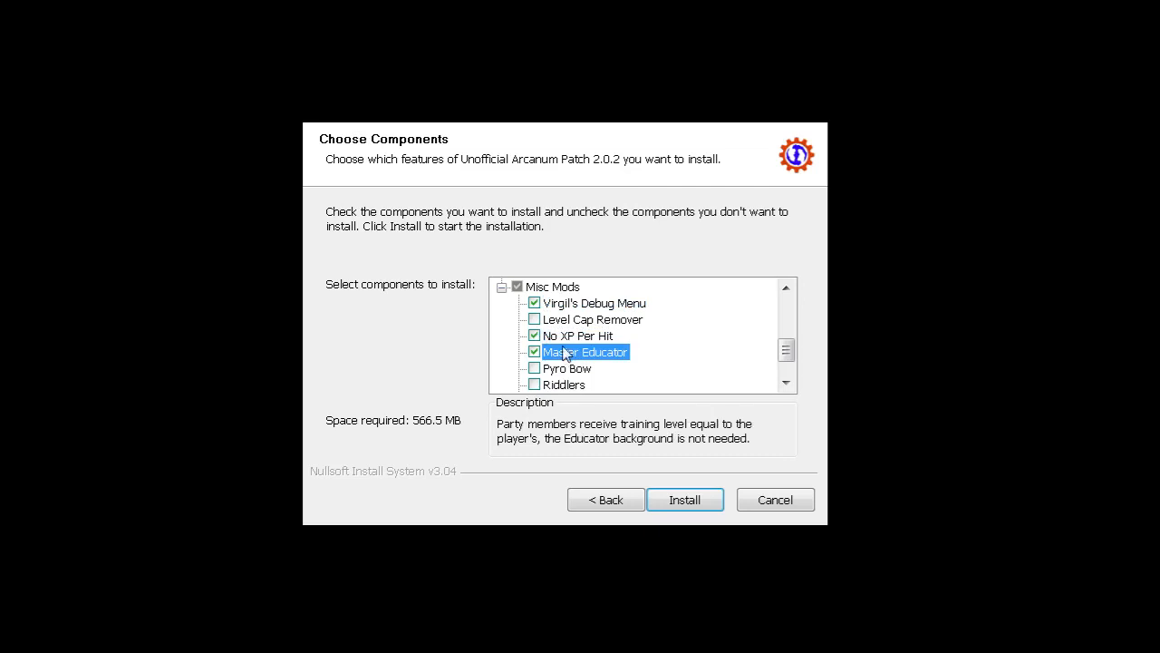
click(565, 368)
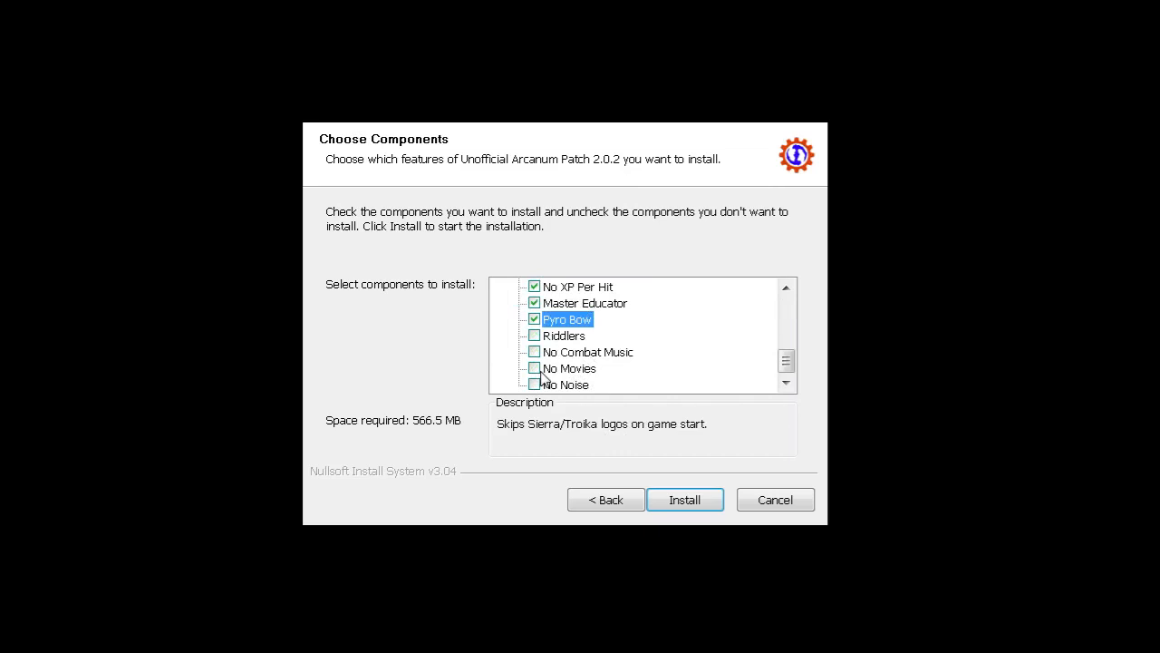
Also tick the No Movies and No Noise mods.
click(533, 368)
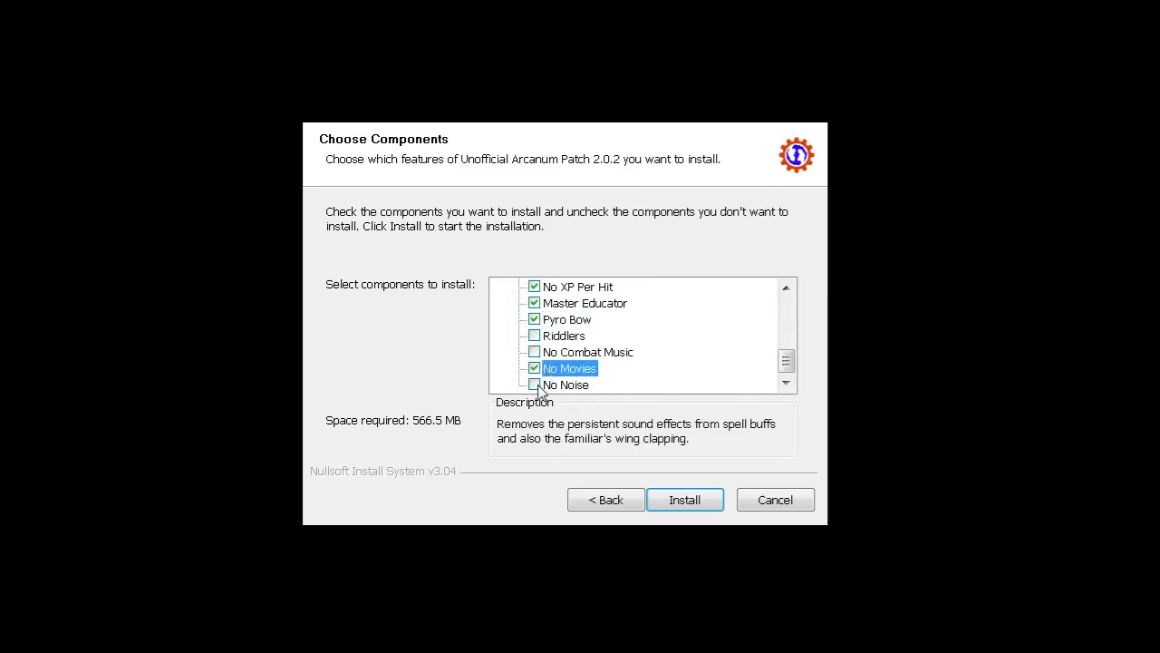
click(535, 384)
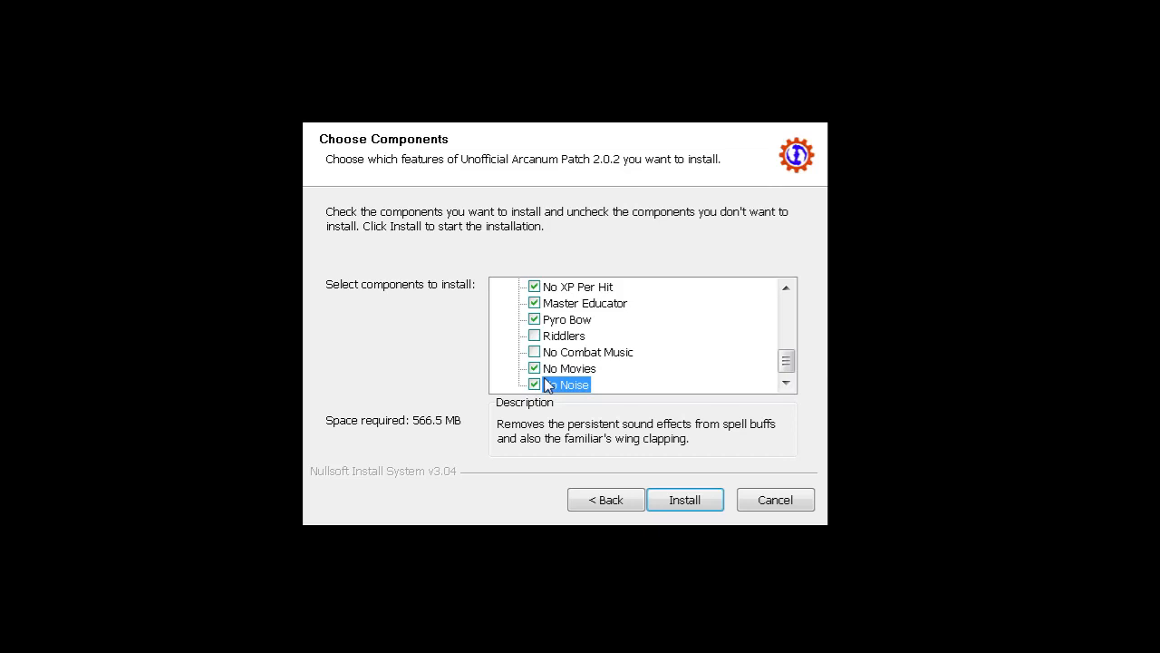
mouse_move(740, 432)
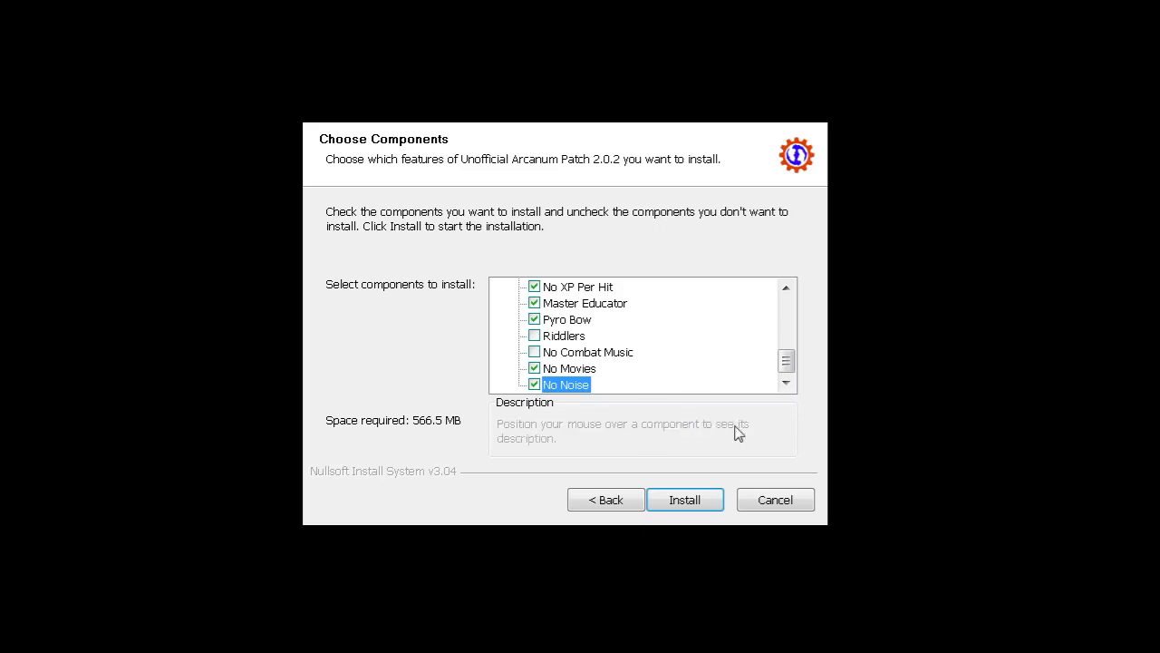